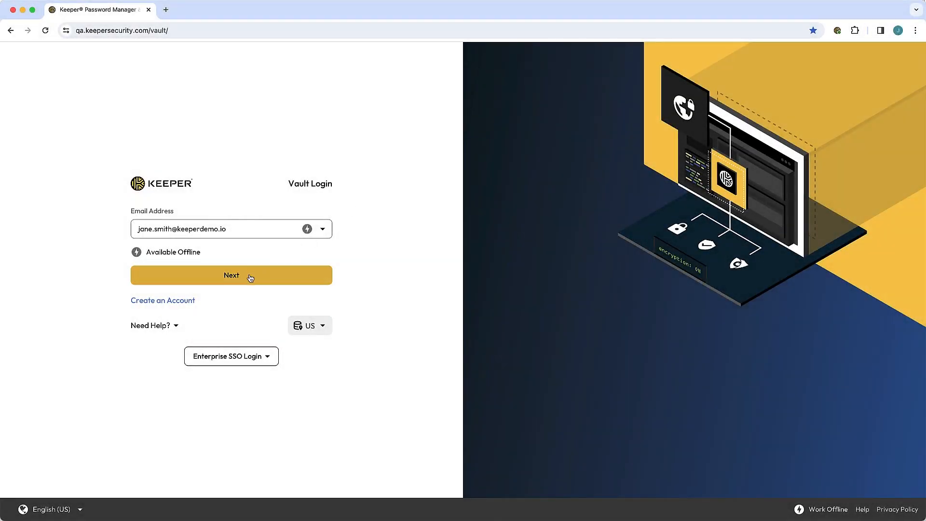
Log in with the account email and master password, reaching the Secondary Administrator role
{"action": "left_click", "coordinate": [231, 274]}
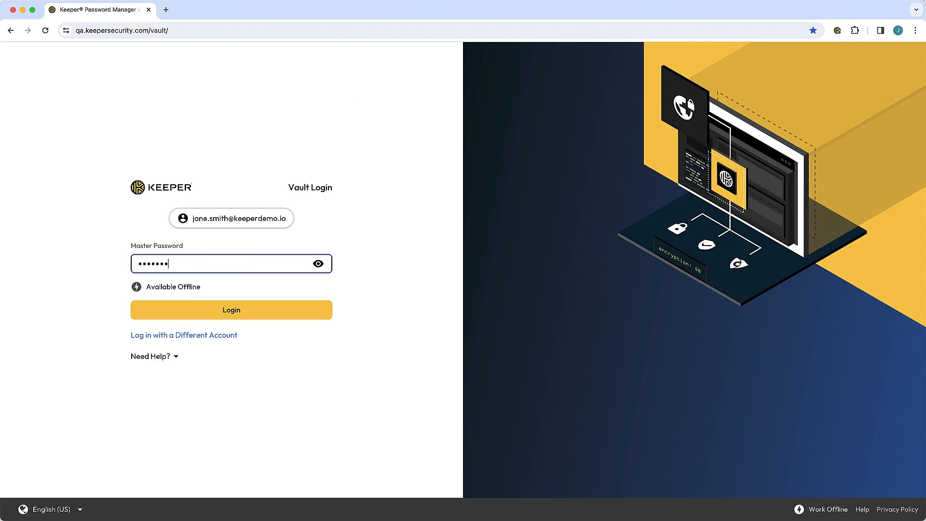
{"action": "left_click", "coordinate": [231, 309]}
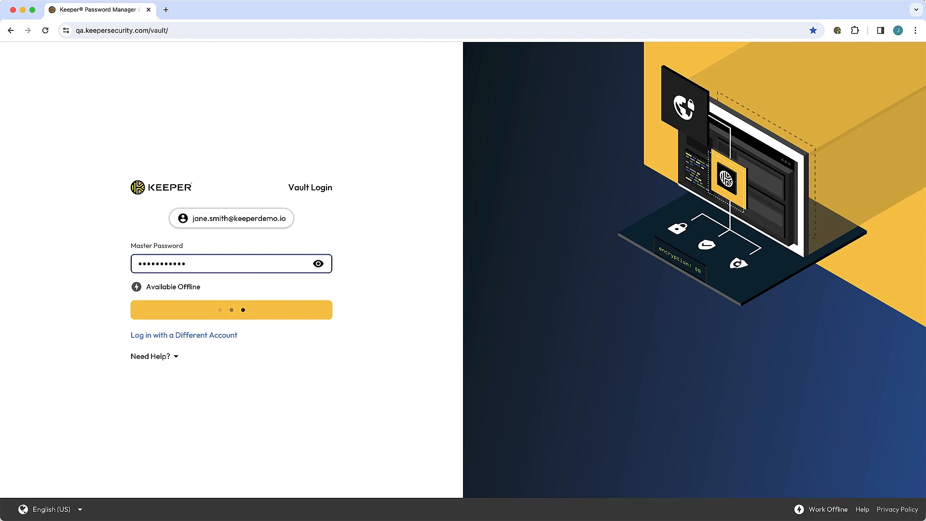
{"action": "left_click", "coordinate": [231, 309]}
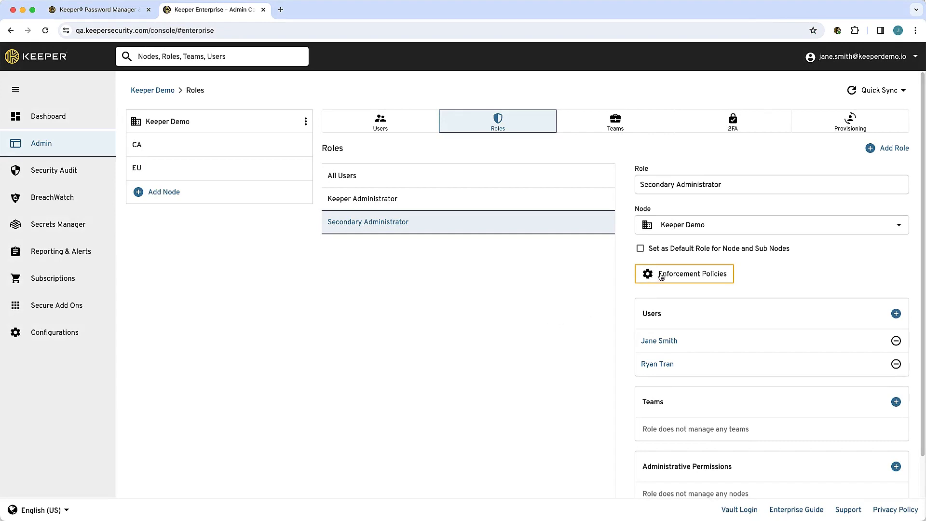
In the role's 2FA enforcements, require a PIN for security keys and disable Authenticator App (TOTP)
{"action": "left_click", "coordinate": [684, 273]}
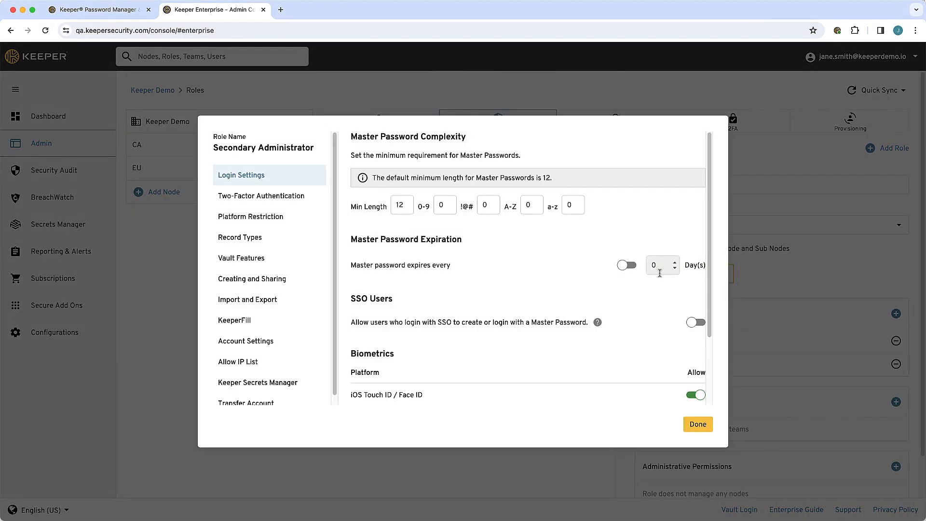
{"action": "left_click", "coordinate": [261, 195]}
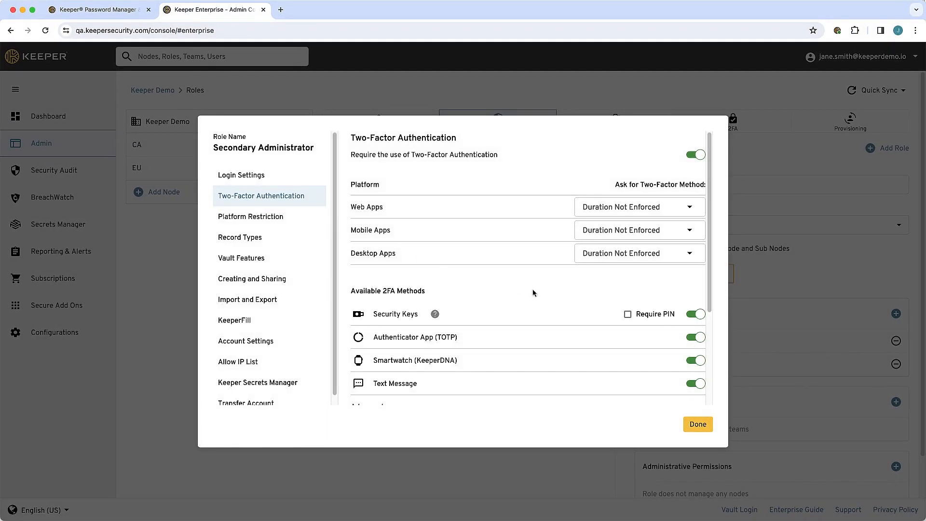
{"action": "left_click", "coordinate": [628, 313]}
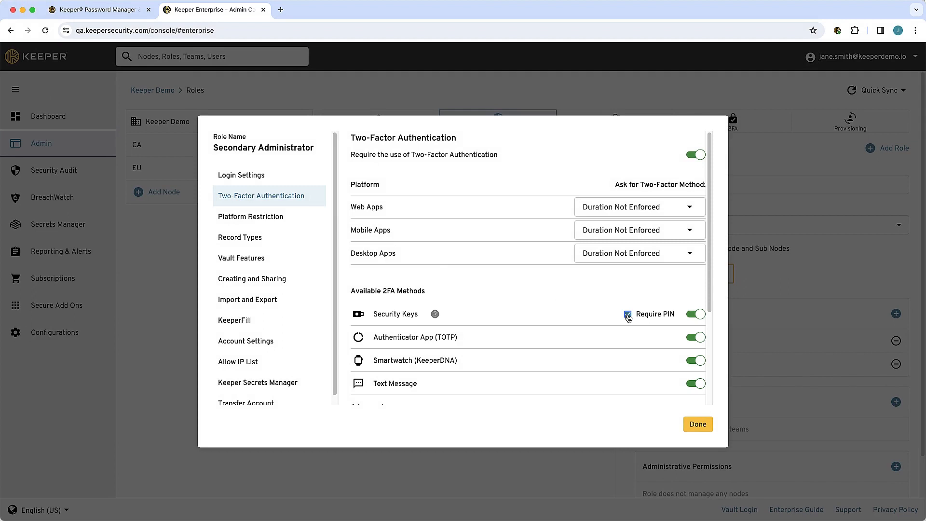
{"action": "left_click", "coordinate": [695, 338]}
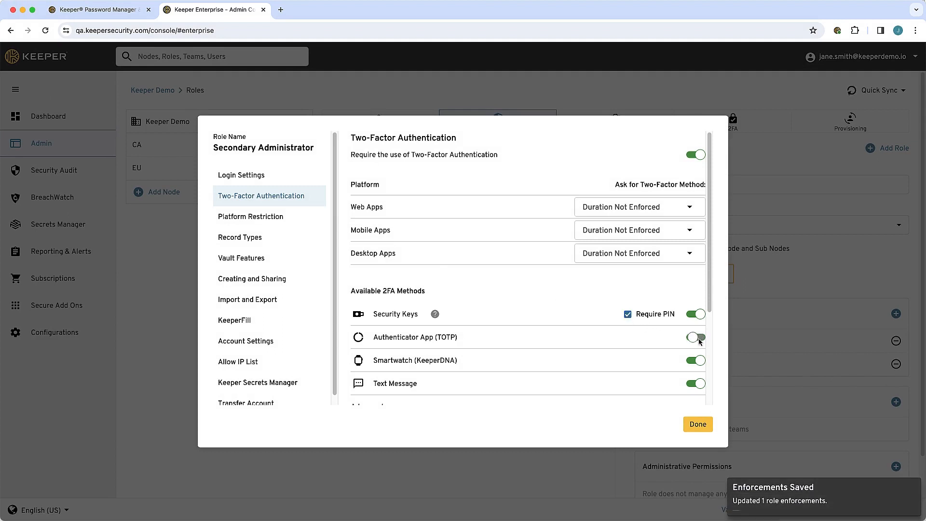
{"action": "left_click", "coordinate": [696, 359]}
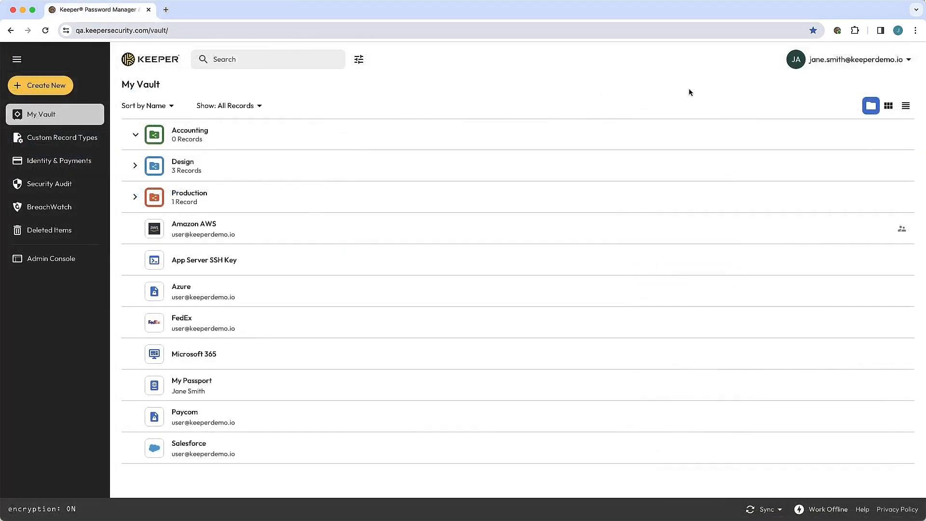
Reach the account's two-factor methods via Settings > Security > Edit
{"action": "left_click", "coordinate": [848, 59]}
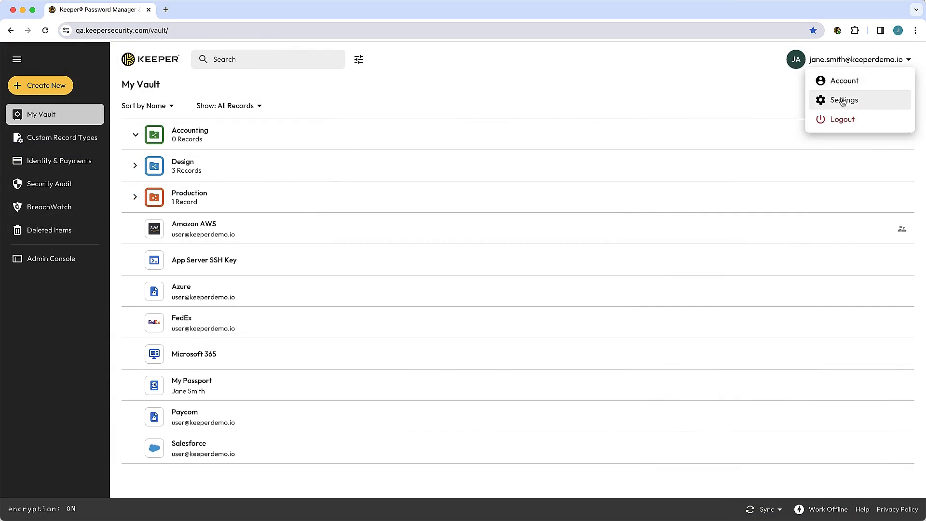
{"action": "left_click", "coordinate": [843, 100]}
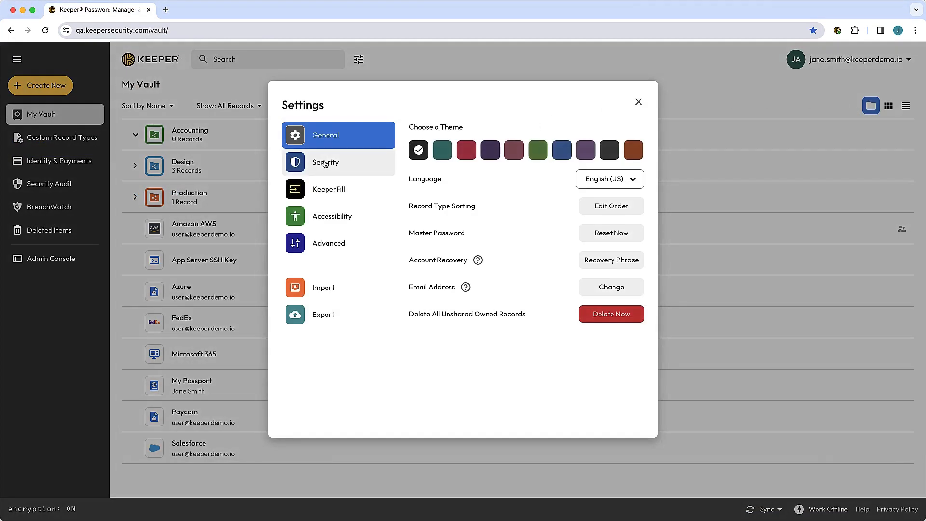
{"action": "left_click", "coordinate": [325, 162]}
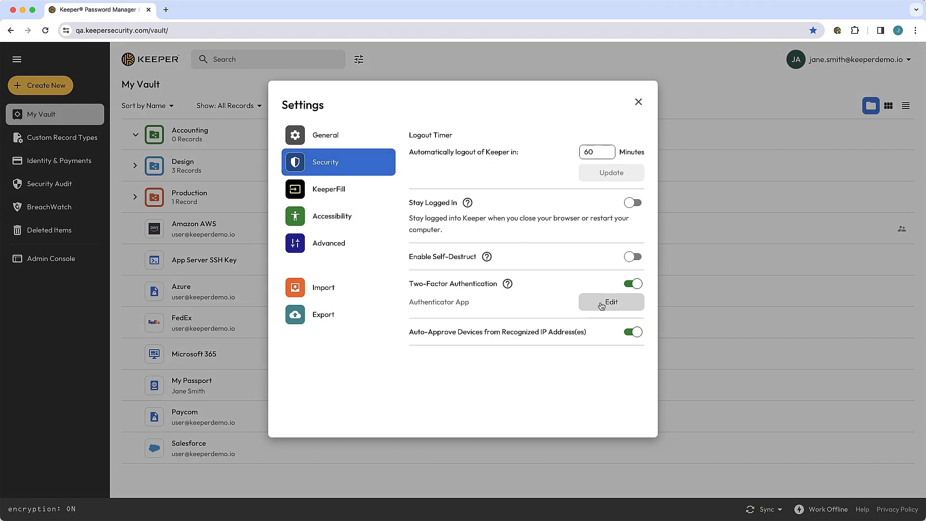
{"action": "left_click", "coordinate": [612, 302]}
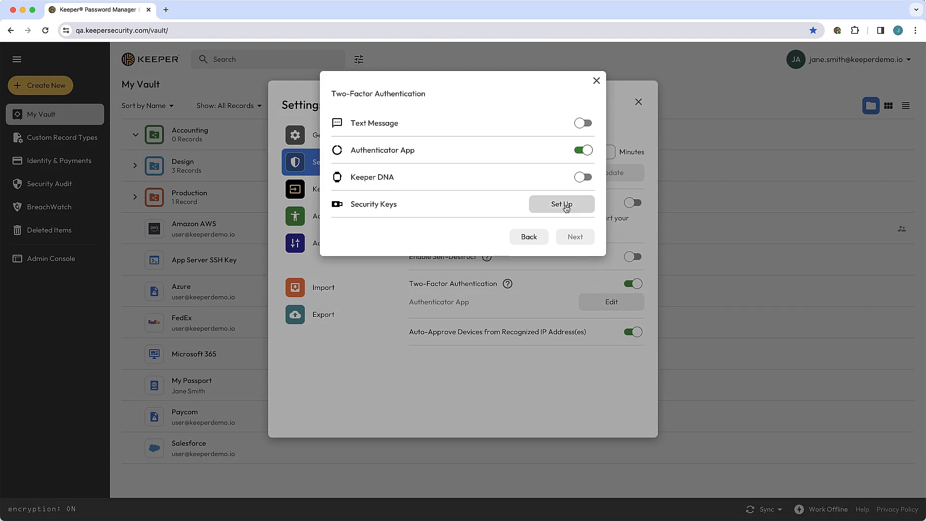
Register a security key named 'Biometric Key' as a two-factor method
{"action": "left_click", "coordinate": [560, 203]}
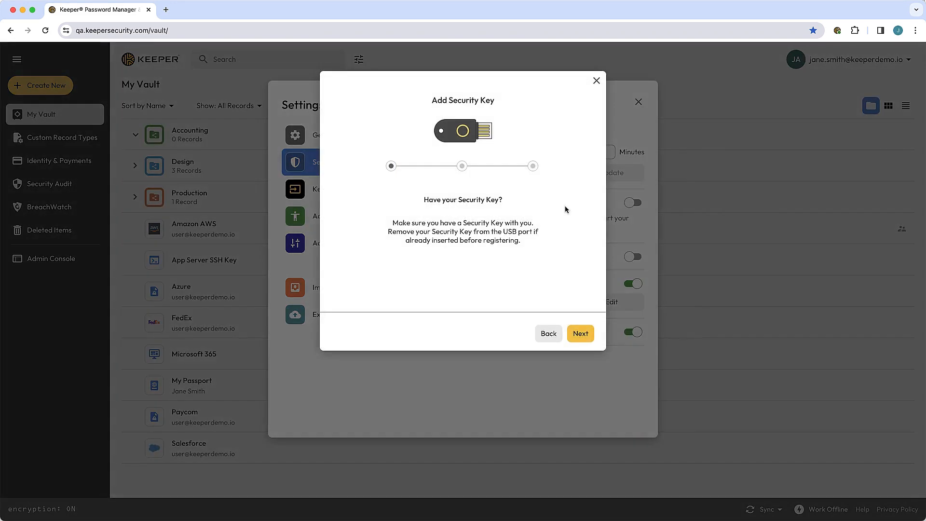
{"action": "mouse_move", "coordinate": [583, 269]}
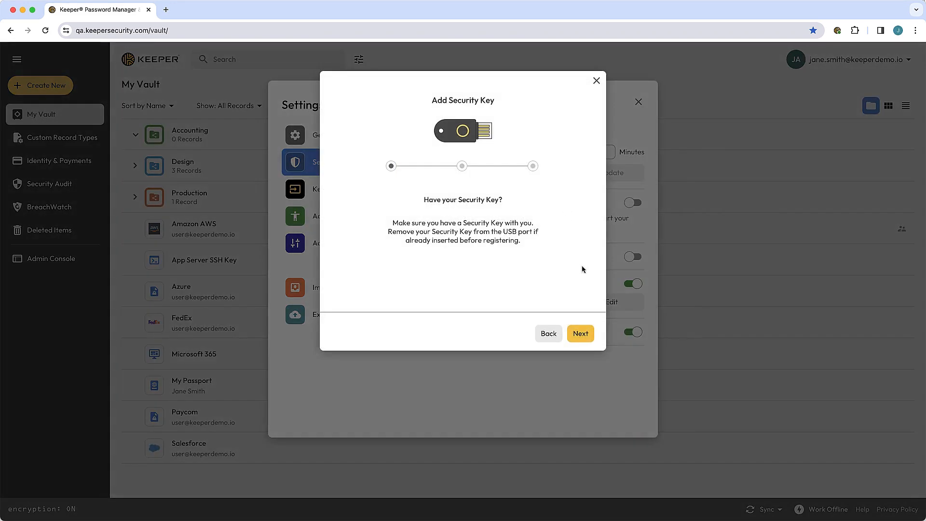
{"action": "left_click", "coordinate": [580, 332]}
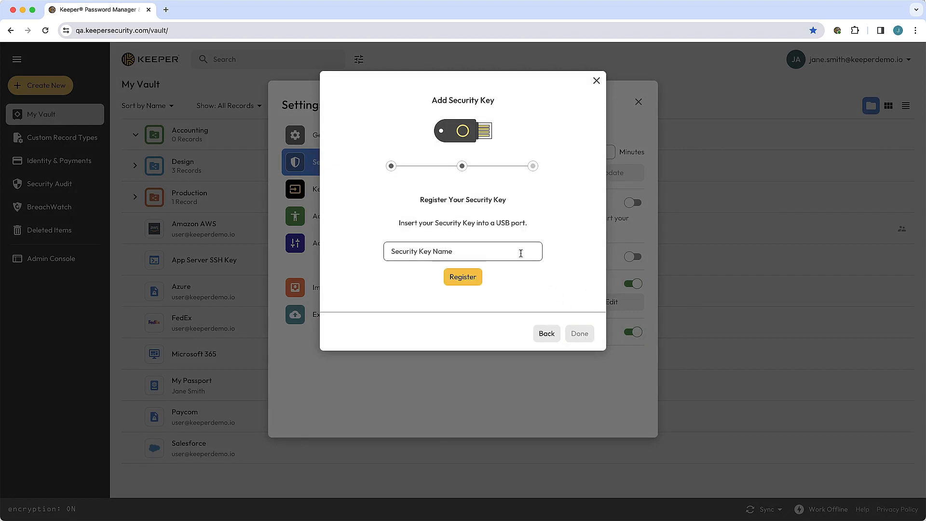
{"action": "type", "text": "Biometric Key"}
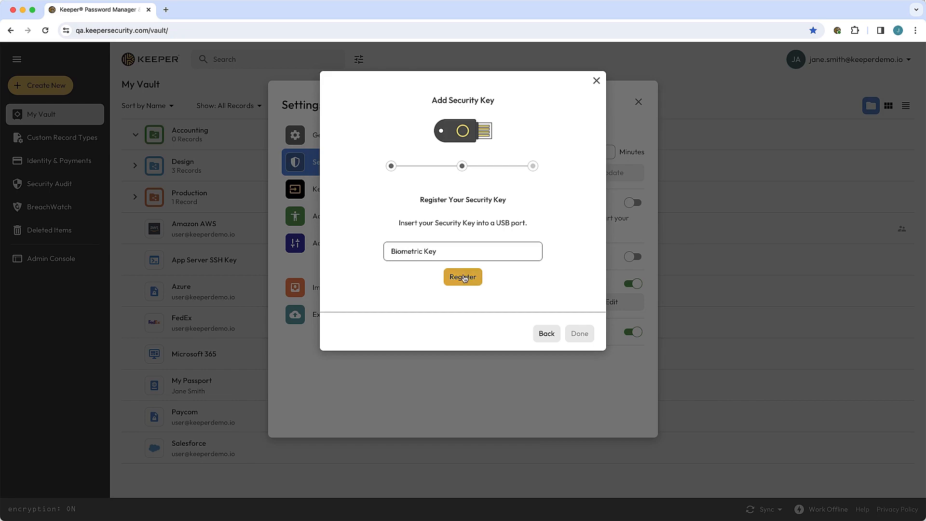
{"action": "left_click", "coordinate": [462, 277]}
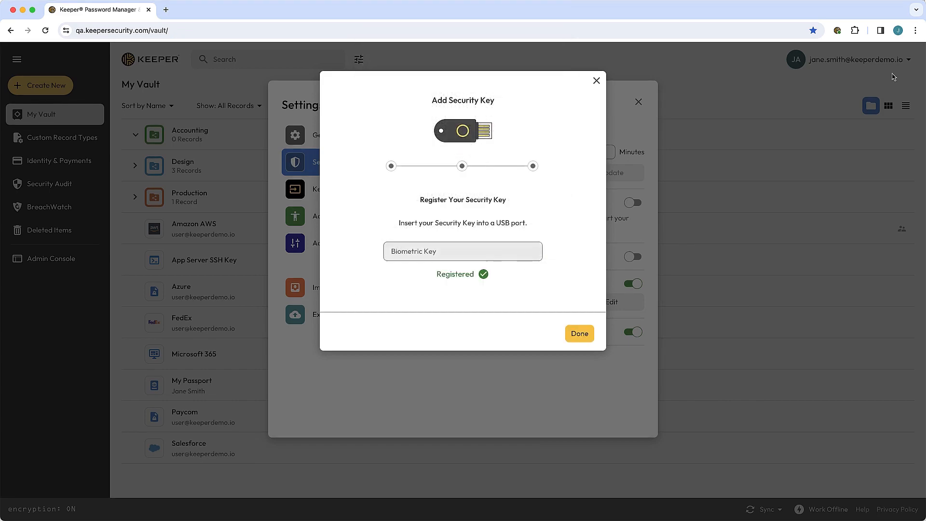
{"action": "left_click", "coordinate": [577, 333]}
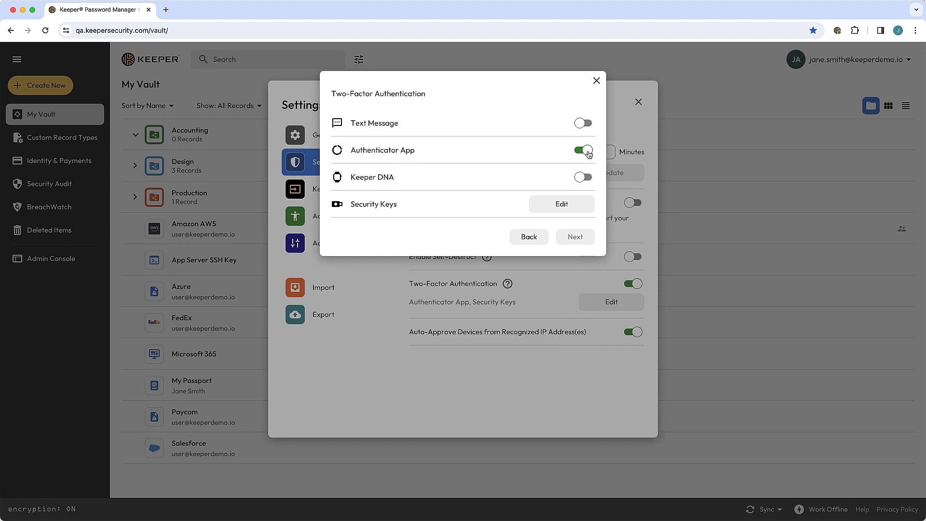
Turn off the Authenticator App method and confirm Remove Method
{"action": "left_click", "coordinate": [582, 150]}
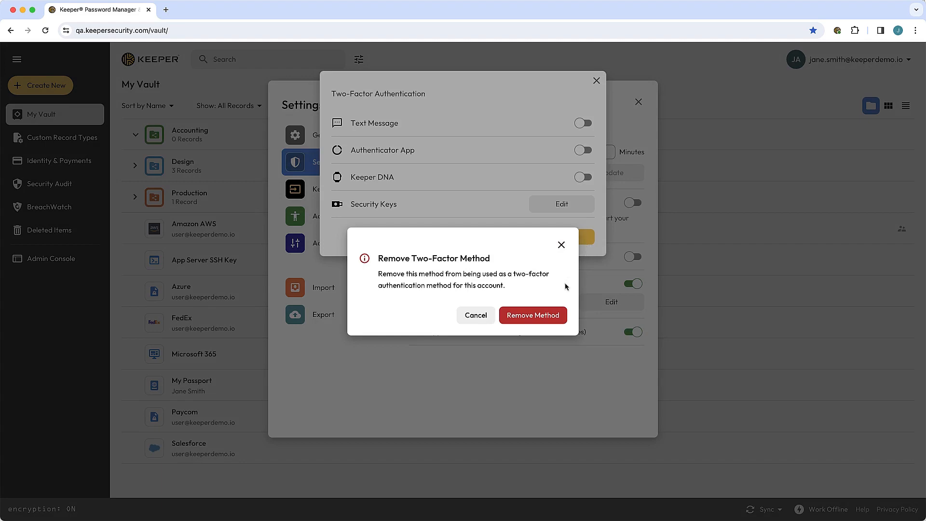
{"action": "left_click", "coordinate": [533, 315]}
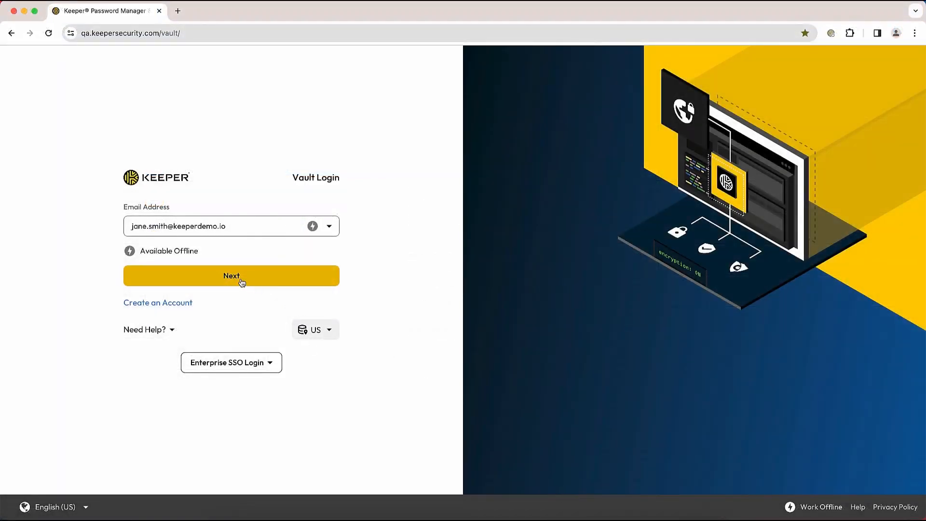
Log back in, verifying with the security key PIN and the master password
{"action": "left_click", "coordinate": [230, 275]}
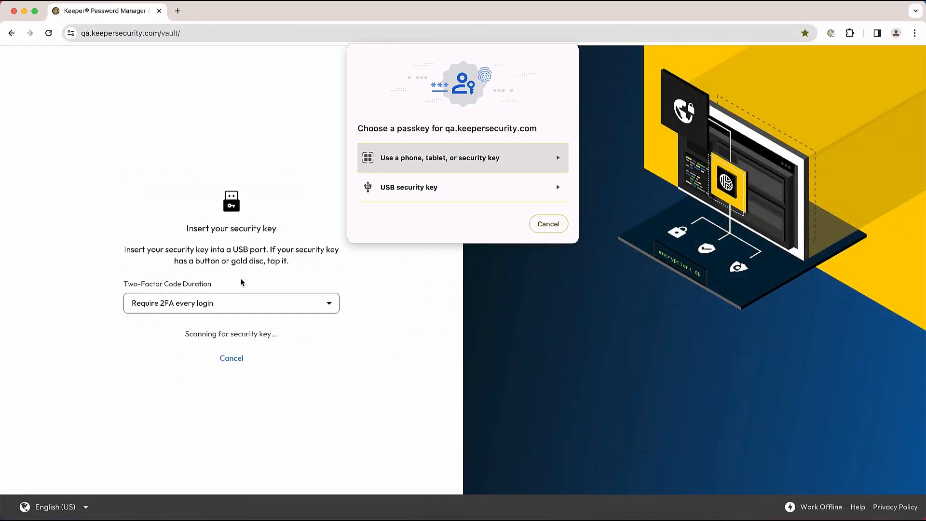
{"action": "left_click", "coordinate": [408, 188]}
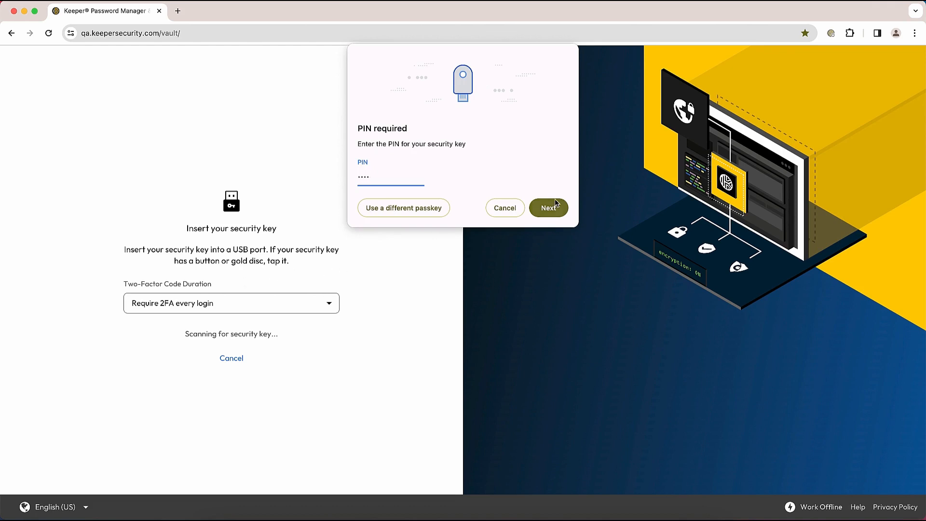
{"action": "left_click", "coordinate": [548, 208]}
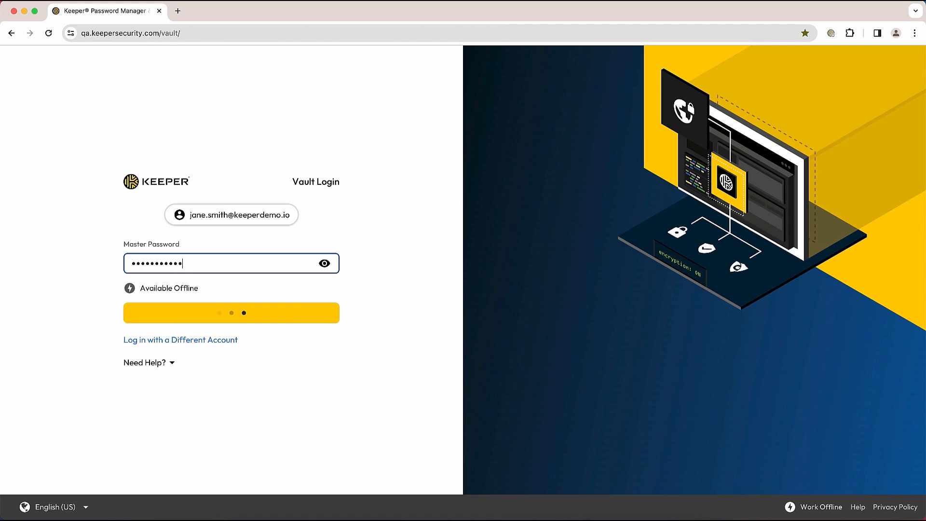
{"action": "left_click", "coordinate": [230, 313]}
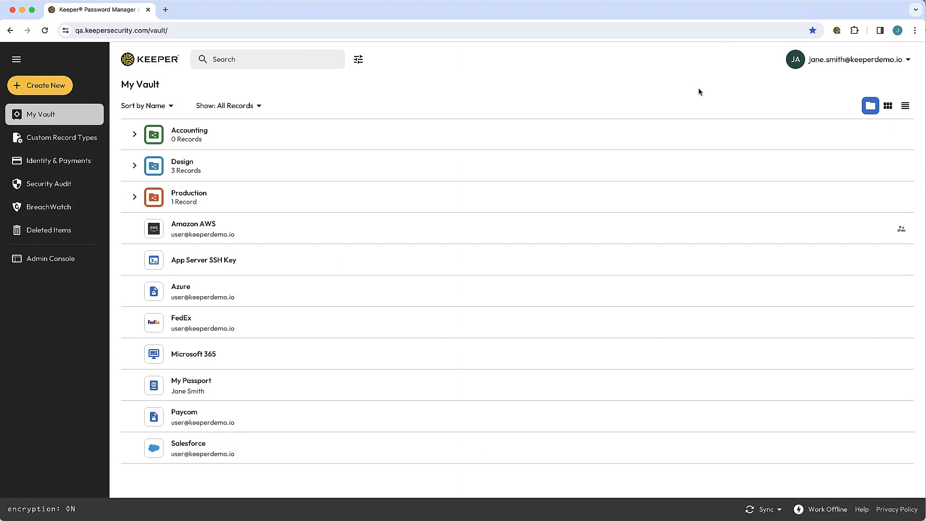
{"action": "mouse_move", "coordinate": [855, 59]}
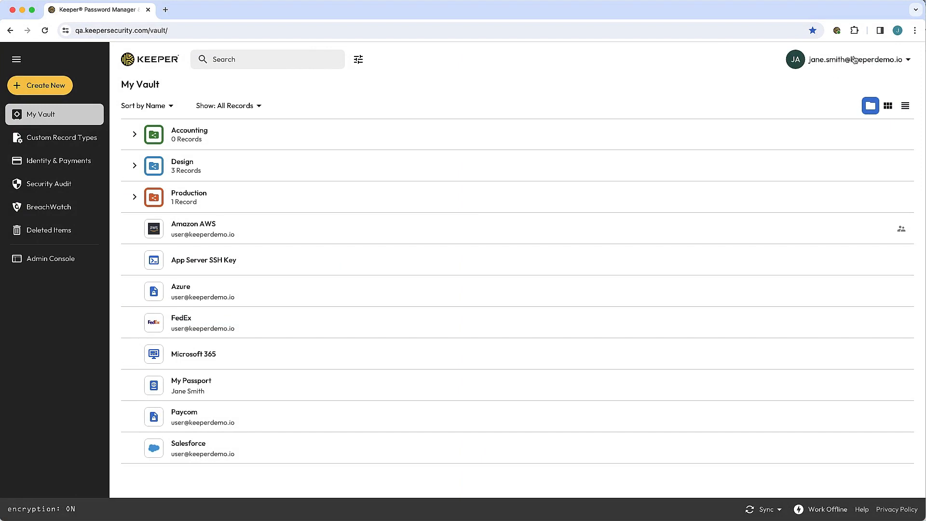
Return to the account's Security settings showing two-factor methods
{"action": "left_click", "coordinate": [851, 59]}
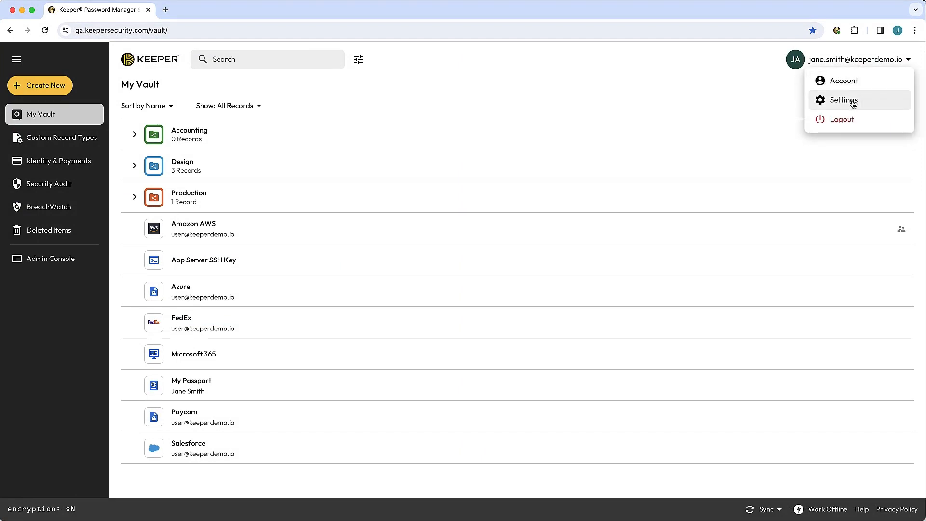
{"action": "left_click", "coordinate": [842, 99]}
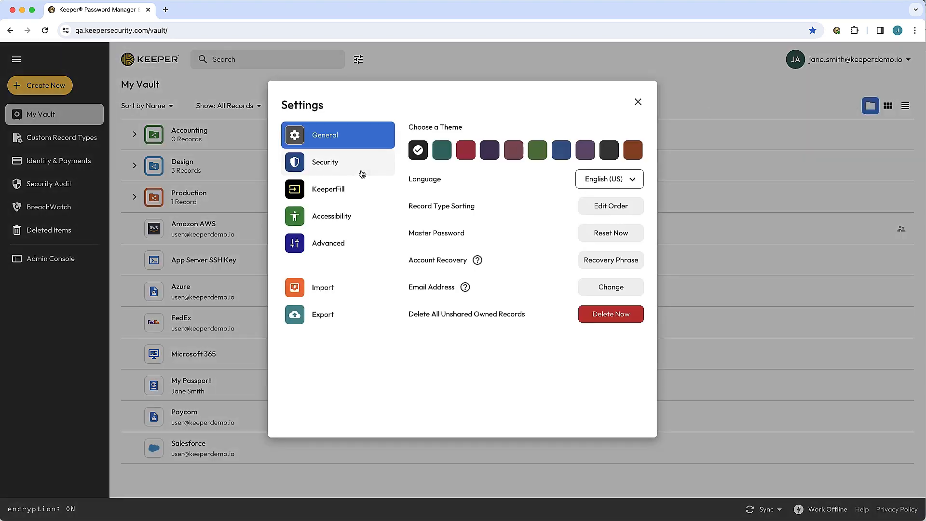
{"action": "left_click", "coordinate": [325, 162]}
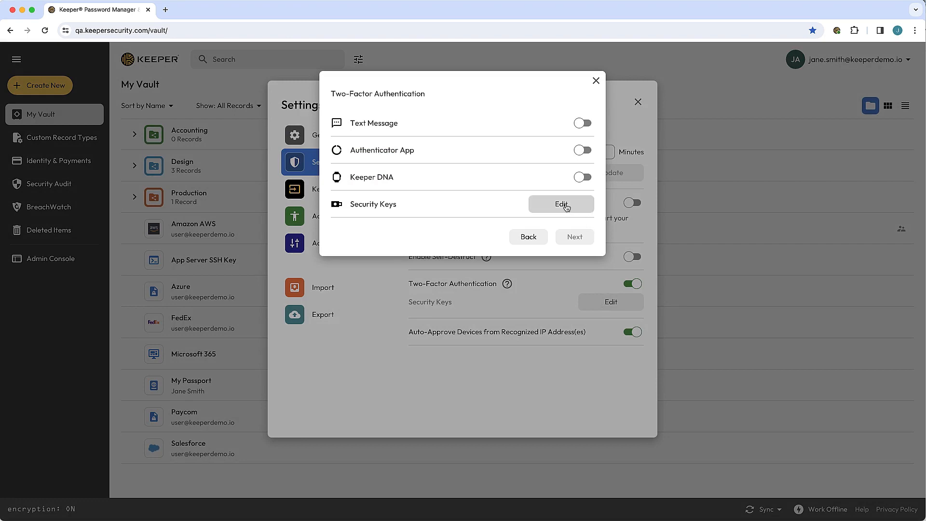
Untick 'Require PIN if set on security key' for Biometric Key and save
{"action": "left_click", "coordinate": [561, 203]}
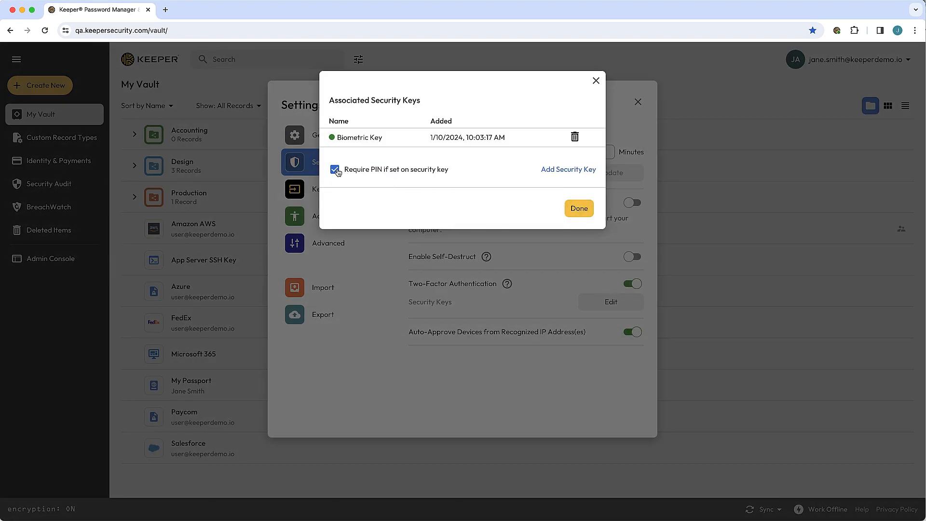
{"action": "left_click", "coordinate": [335, 170]}
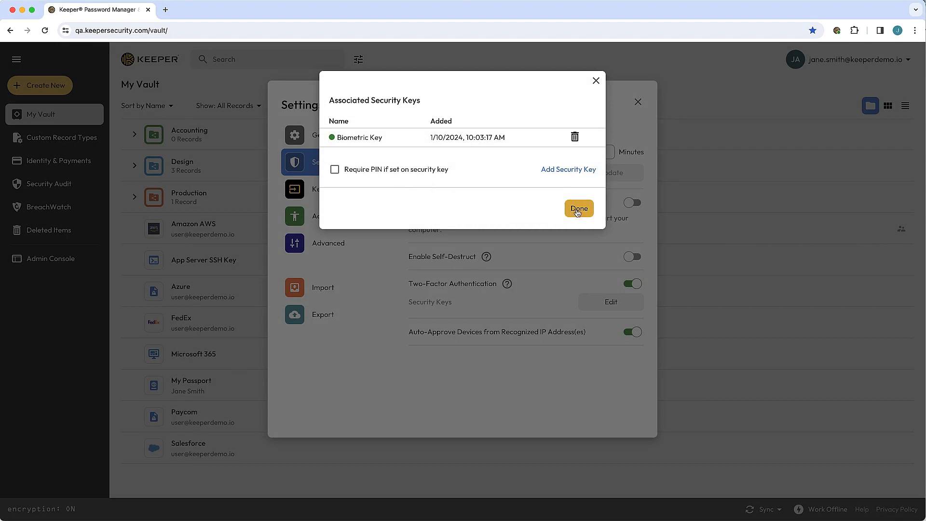
{"action": "left_click", "coordinate": [579, 208]}
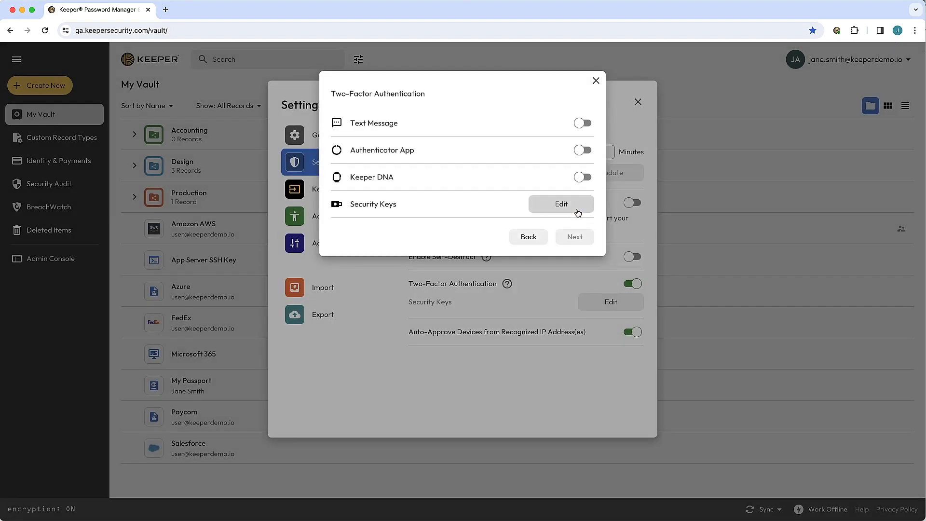